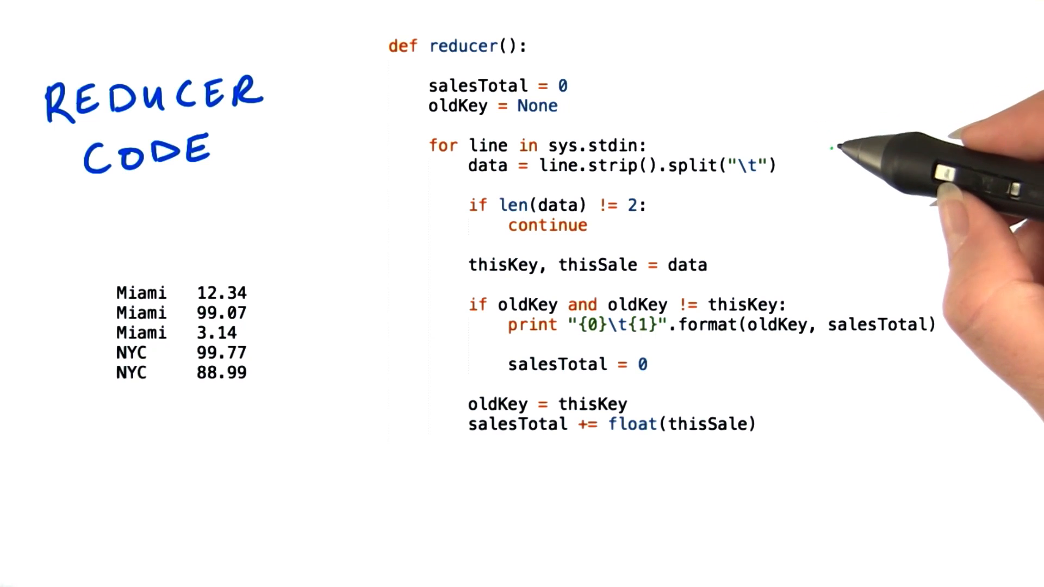
pyautogui.moveTo(853, 160)
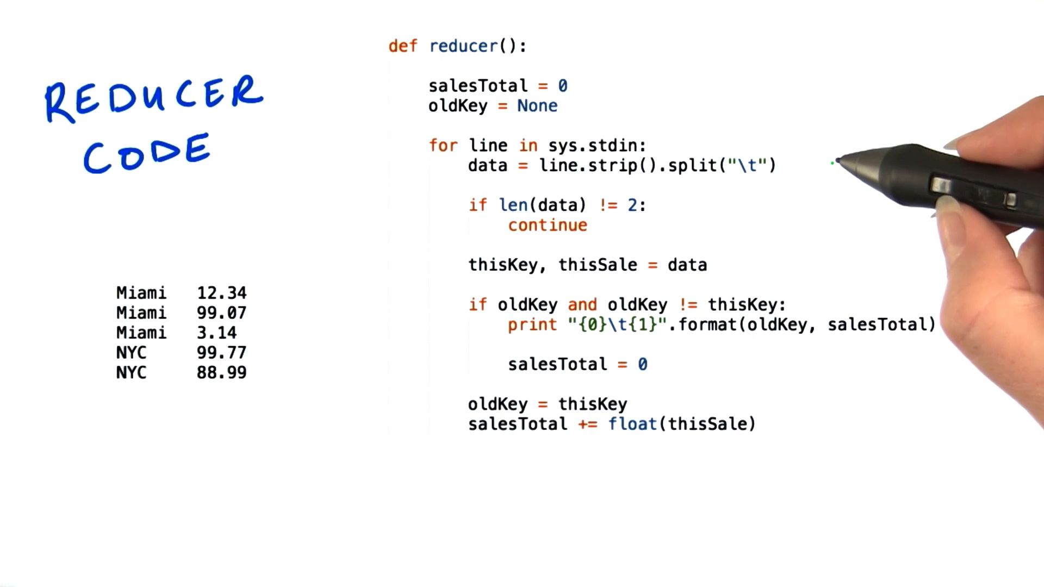
pyautogui.moveTo(860, 167)
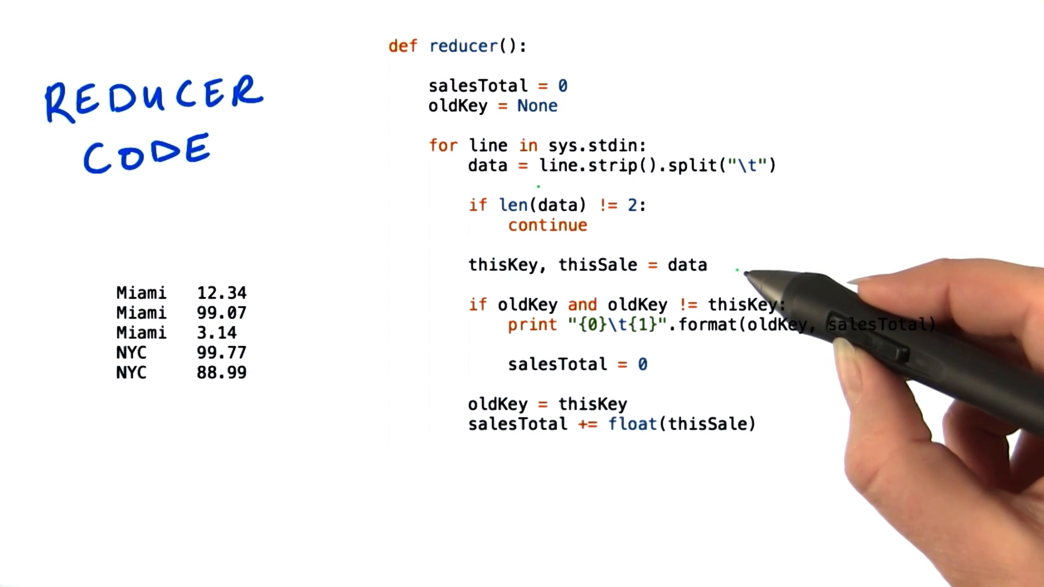
pyautogui.moveTo(469, 284); pyautogui.dragTo(539, 284)
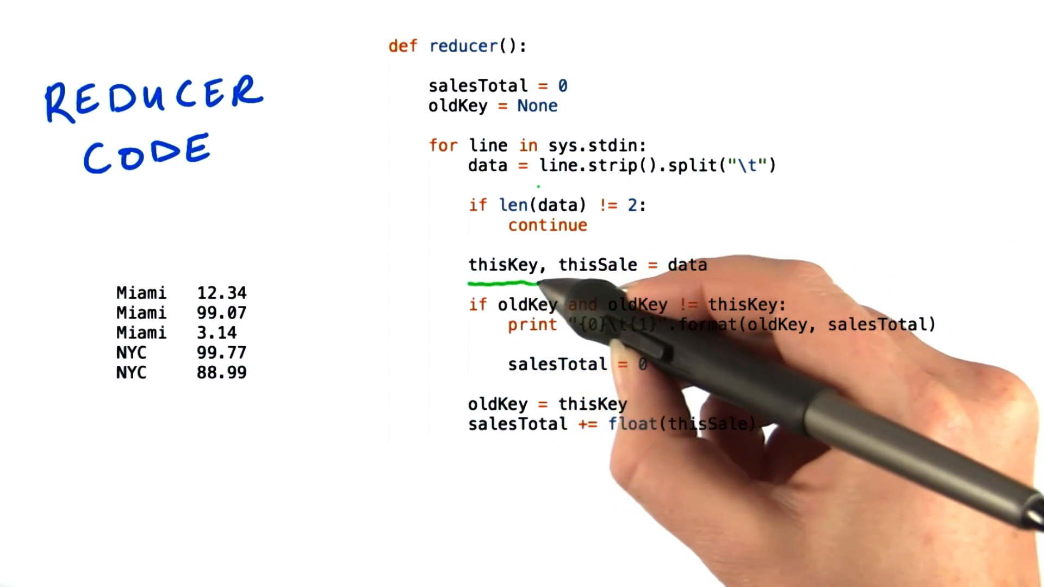
pyautogui.moveTo(546, 285); pyautogui.dragTo(626, 286)
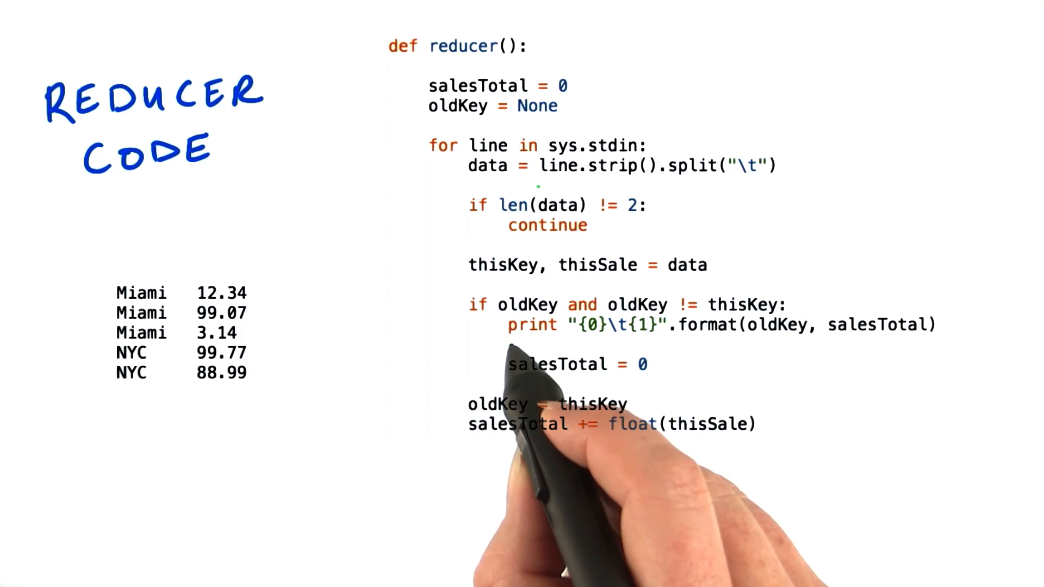
pyautogui.moveTo(512, 346); pyautogui.dragTo(800, 346)
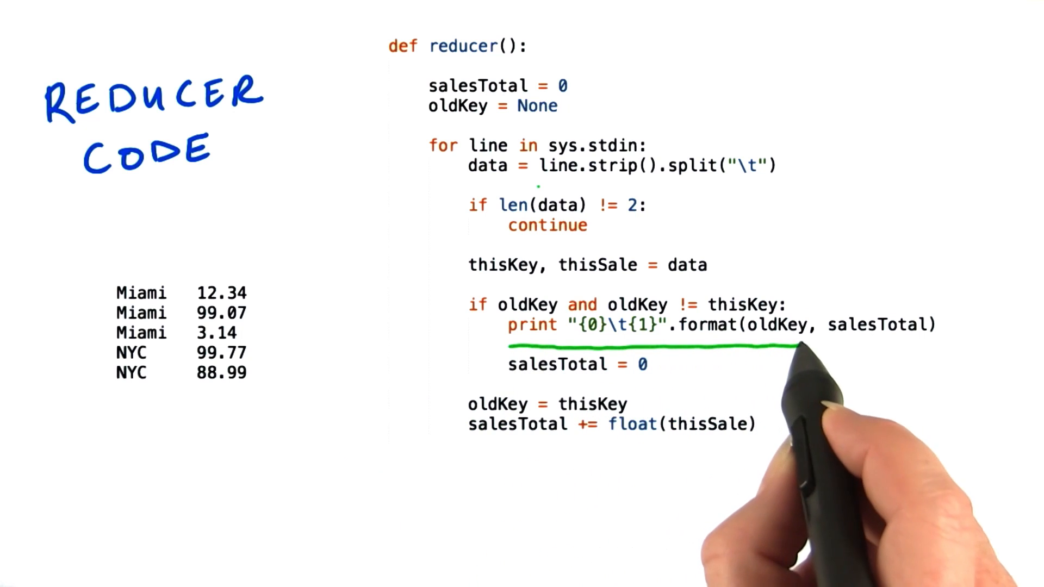